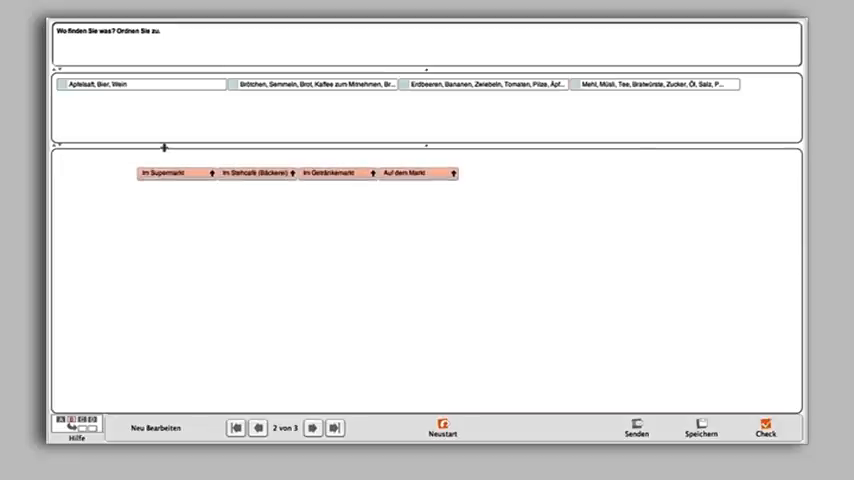
mouse_move(242, 152)
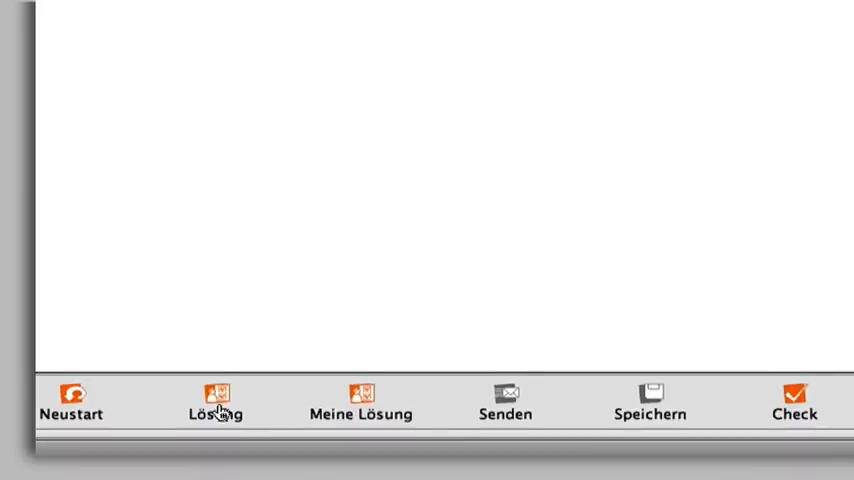
Reveal the official solution, switch back to my own answers, and save them
left_click(216, 400)
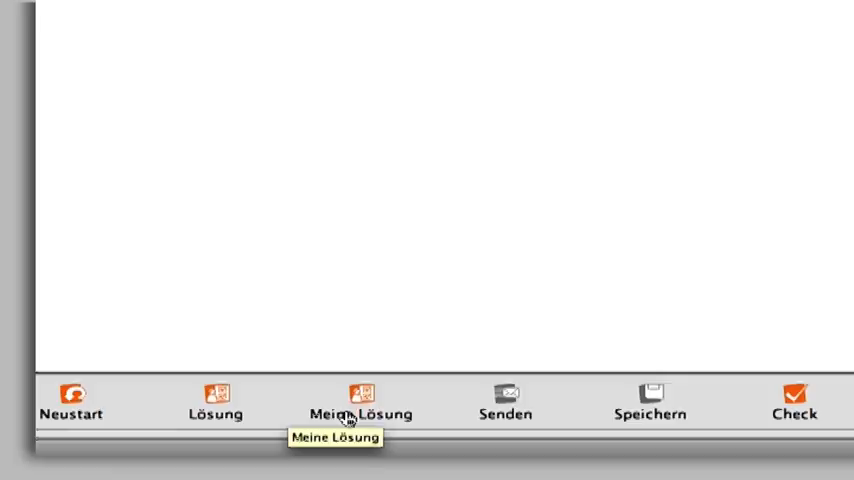
left_click(360, 400)
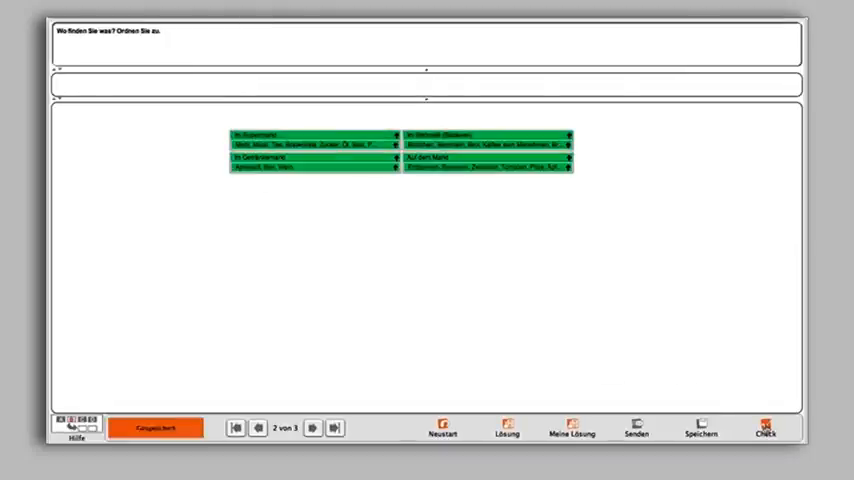
left_click(572, 424)
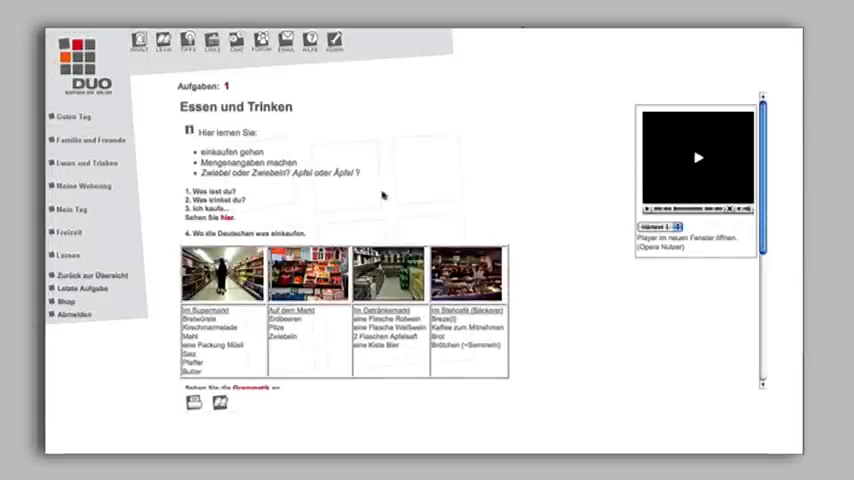
Scroll down the 'Essen und Trinken' task page to the section on where Germans shop
scroll("down", 3)
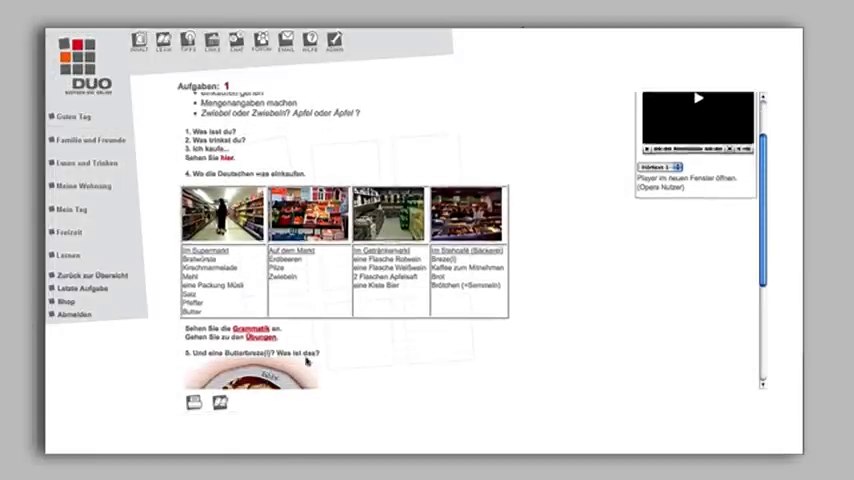